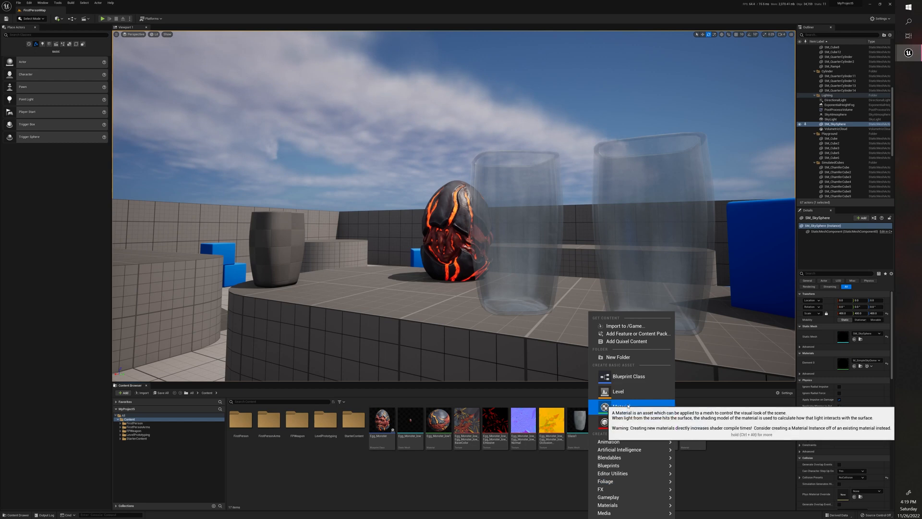
Create a new material asset named Glass_Mat_1 beside the glass textures in Content.
{"action": "left_click", "coordinate": [621, 405]}
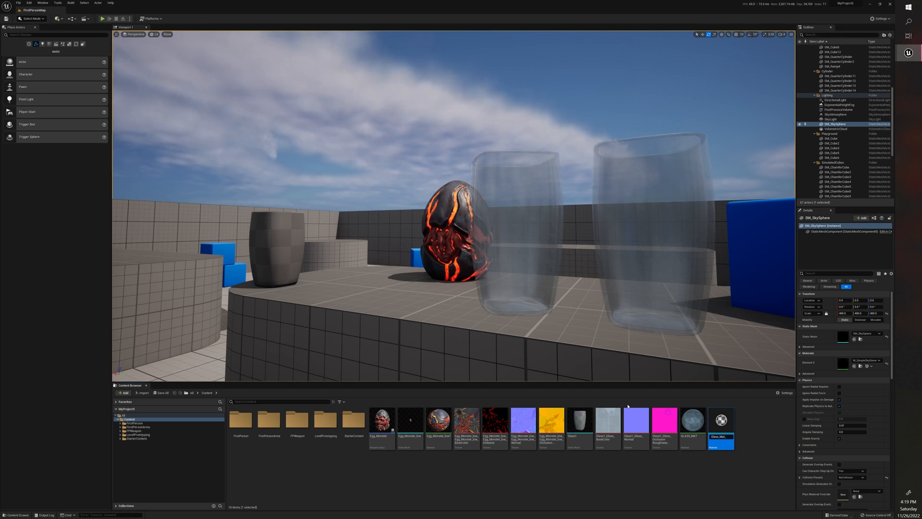
{"action": "left_click", "coordinate": [720, 422]}
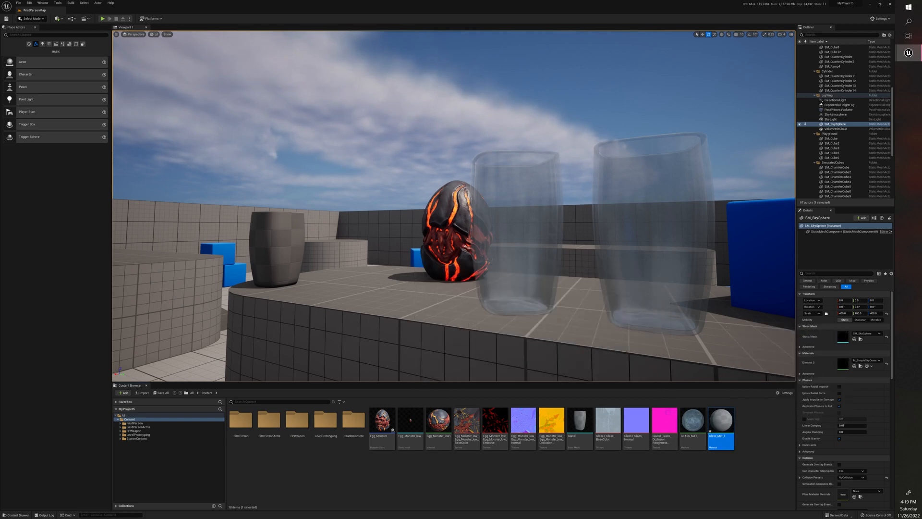
Wire the glass base color, normal and occlusion-roughness textures into Glass_Mat_1's inputs.
{"action": "double_click", "coordinate": [720, 419]}
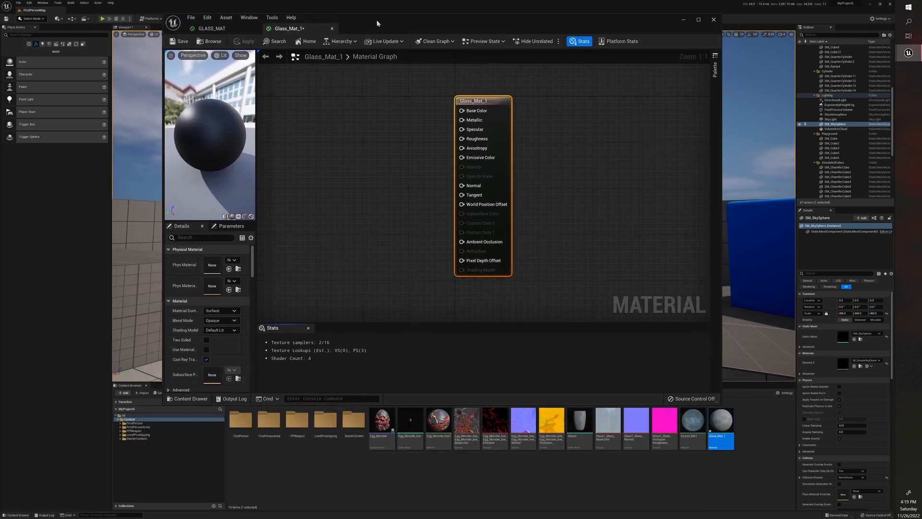
{"action": "mouse_move", "coordinate": [664, 426]}
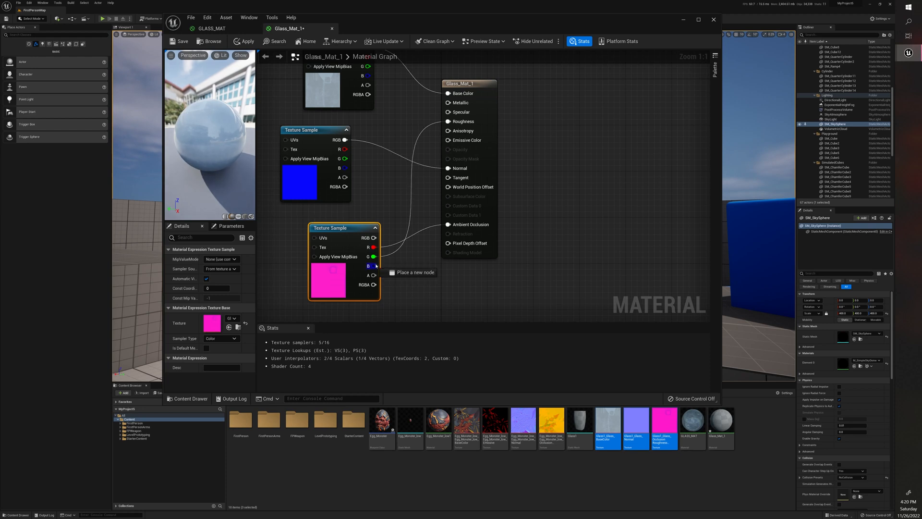
{"action": "left_click_drag", "start_coordinate": [375, 265], "coordinate": [448, 102]}
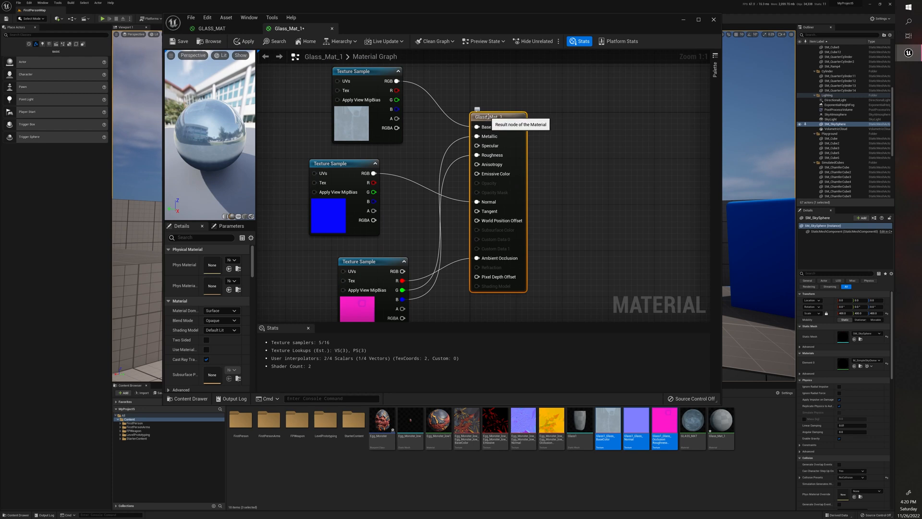
{"action": "mouse_move", "coordinate": [308, 226]}
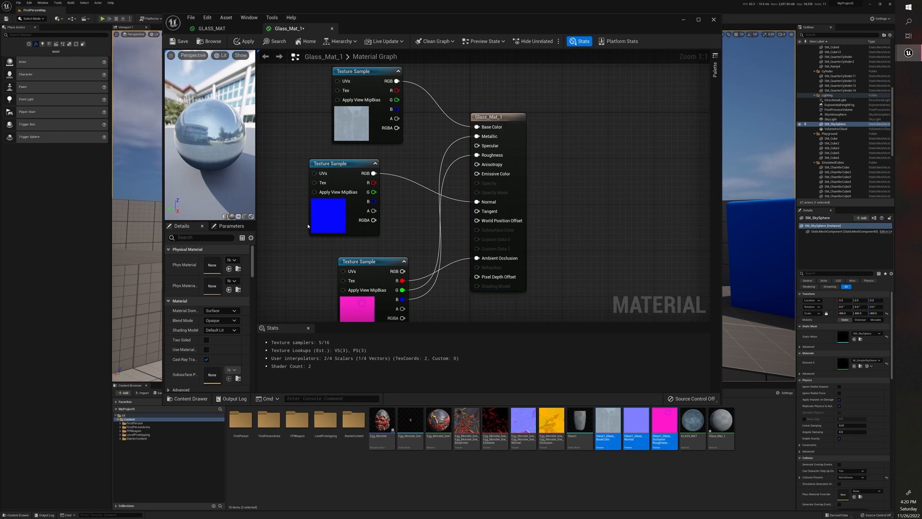
Set Glass_Mat_1 to Translucent, Two Sided, Surface Translucency Volume lighting, and apply.
{"action": "left_click", "coordinate": [498, 117]}
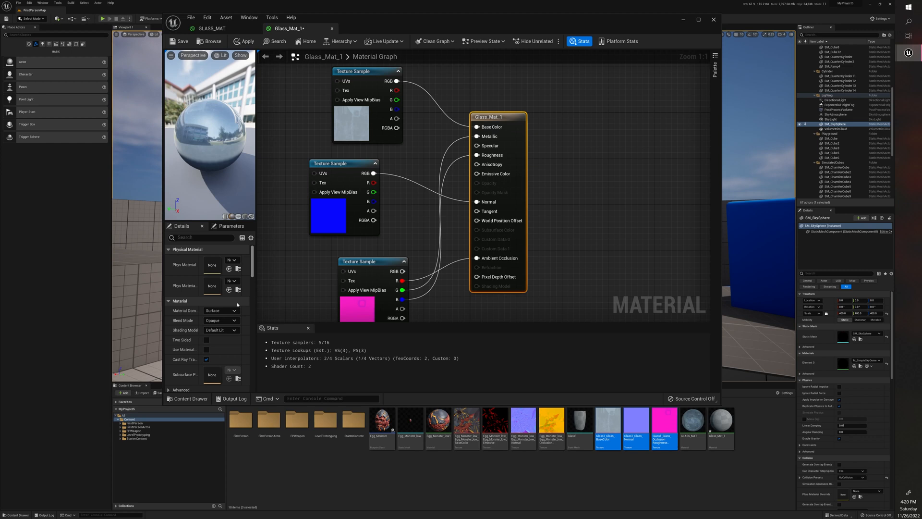
{"action": "left_click", "coordinate": [222, 320]}
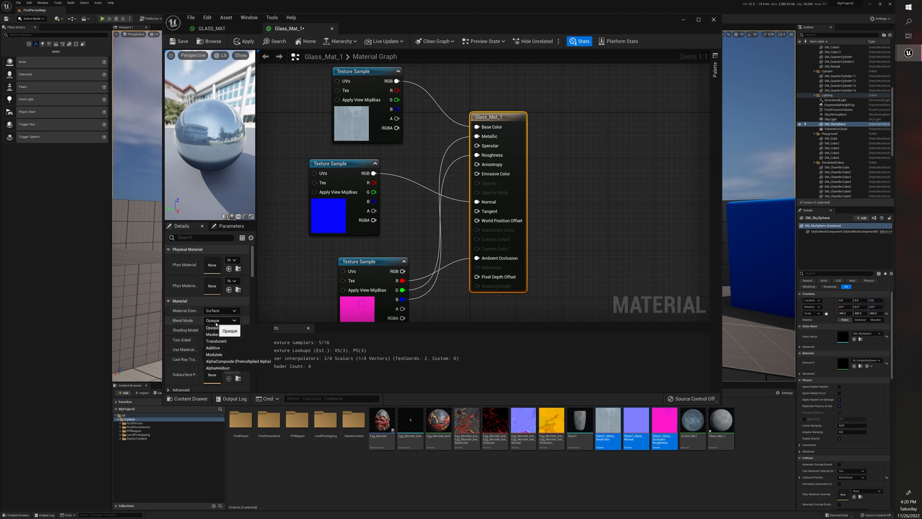
{"action": "left_click", "coordinate": [215, 341]}
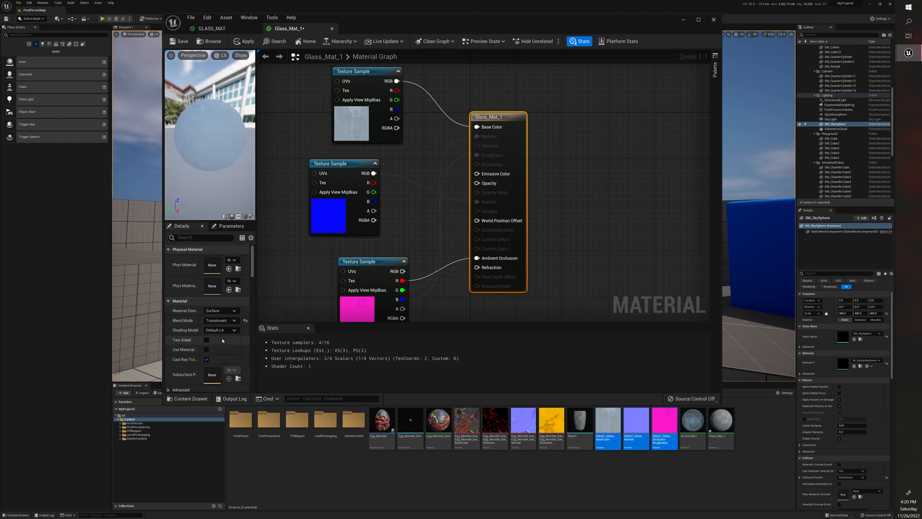
{"action": "left_click", "coordinate": [207, 340]}
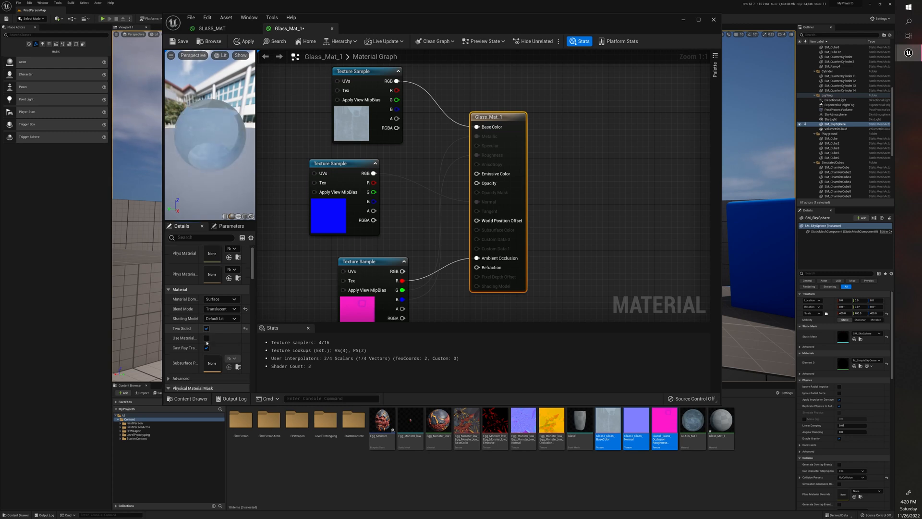
{"action": "scroll", "scroll_direction": "down", "scroll_amount": 3}
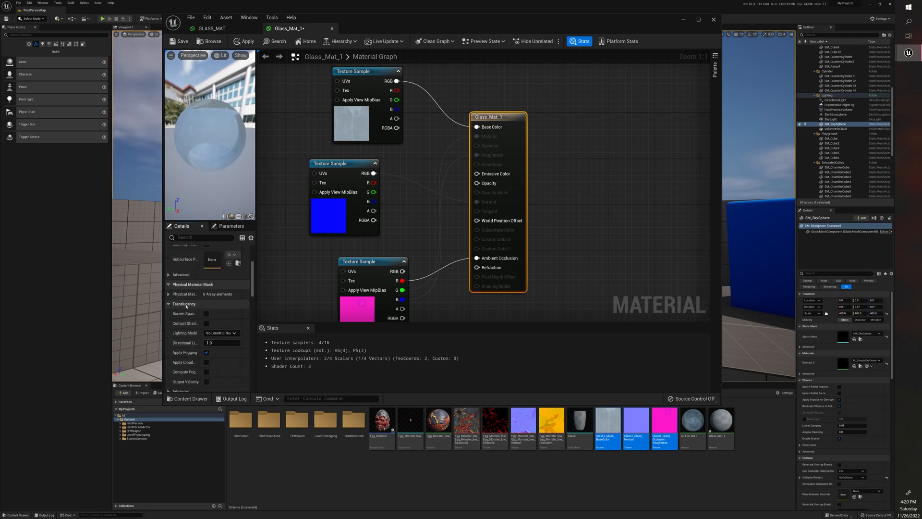
{"action": "mouse_move", "coordinate": [221, 322]}
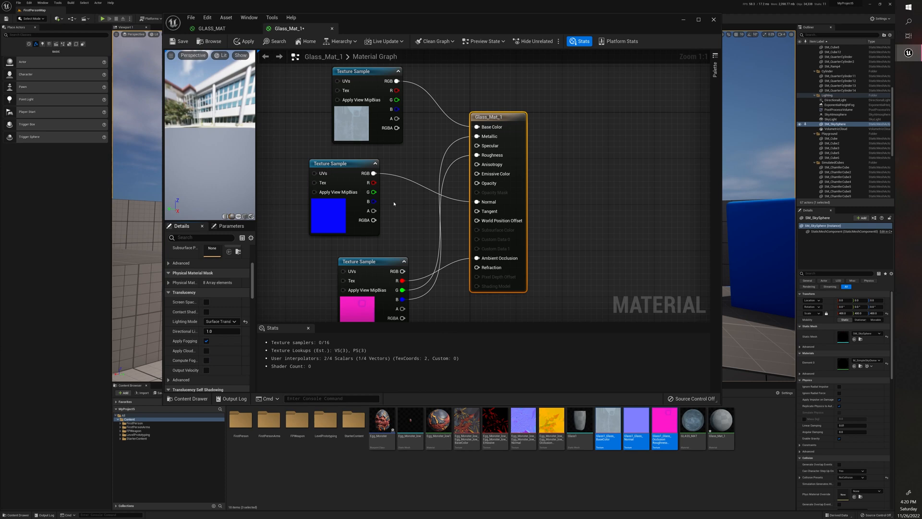
{"action": "left_click", "coordinate": [248, 41]}
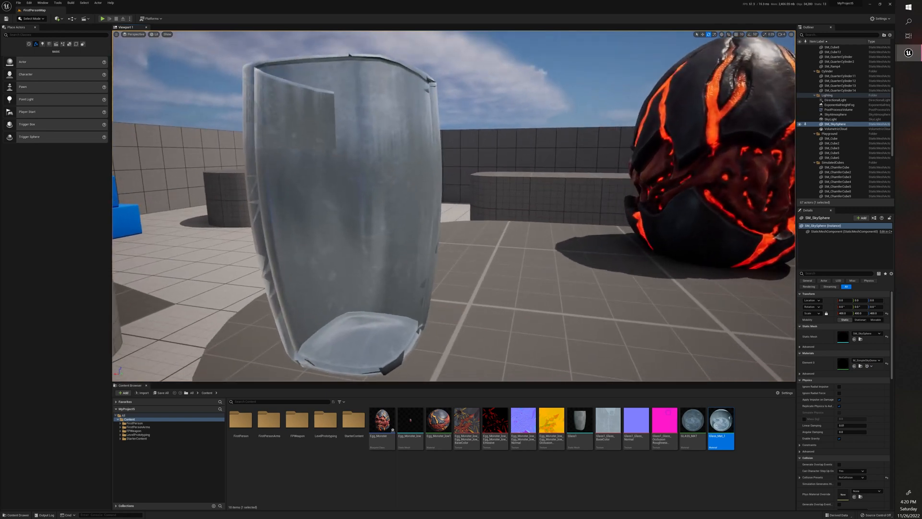
Connect a 0.3 Constant node to Glass_Mat_1's Opacity, then save and close.
{"action": "double_click", "coordinate": [721, 419]}
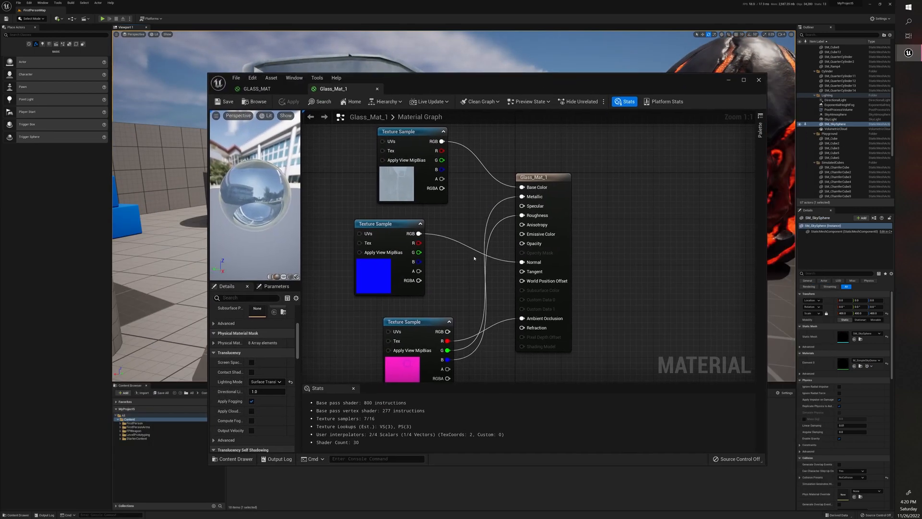
{"action": "left_click", "coordinate": [375, 223]}
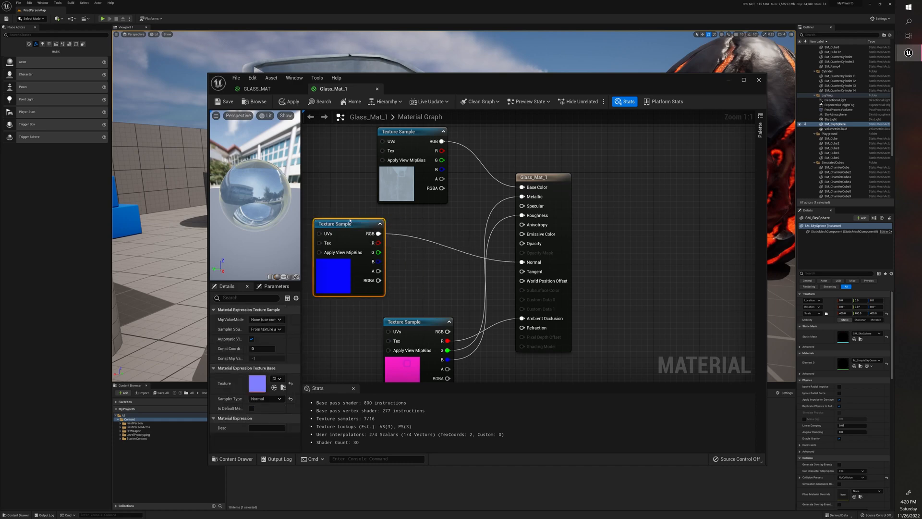
{"action": "left_click", "coordinate": [550, 177]}
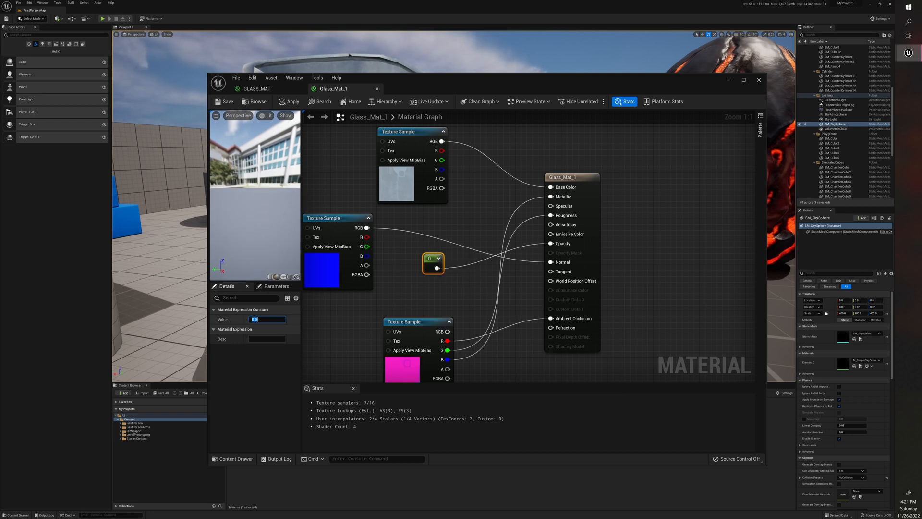
{"action": "type", "text": "0.3"}
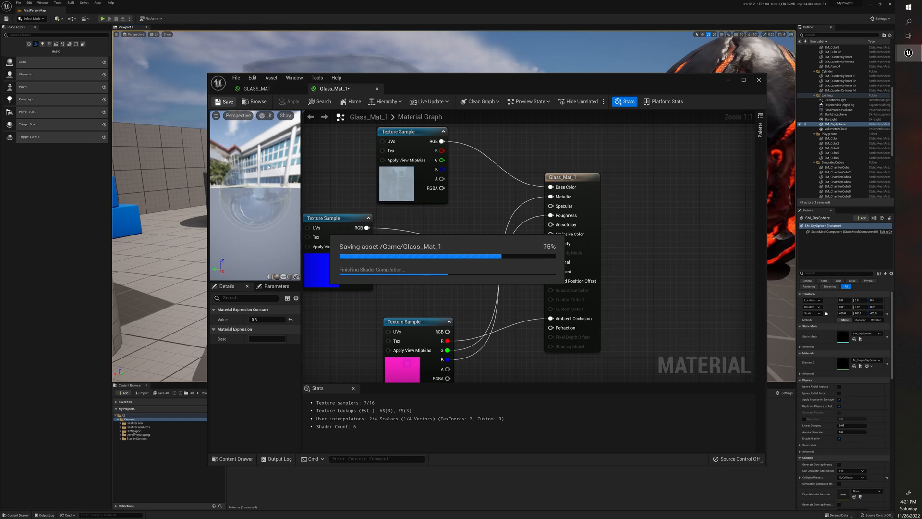
{"action": "left_click", "coordinate": [226, 101]}
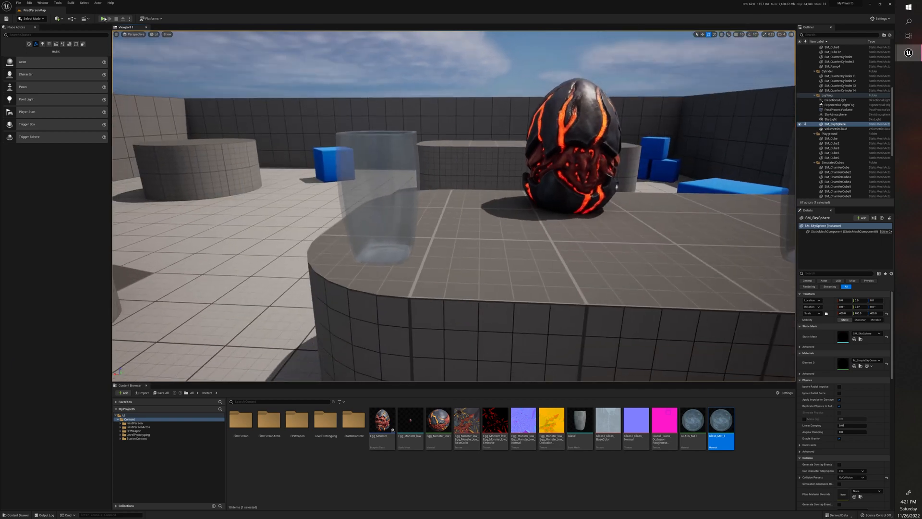
{"action": "left_click", "coordinate": [103, 18]}
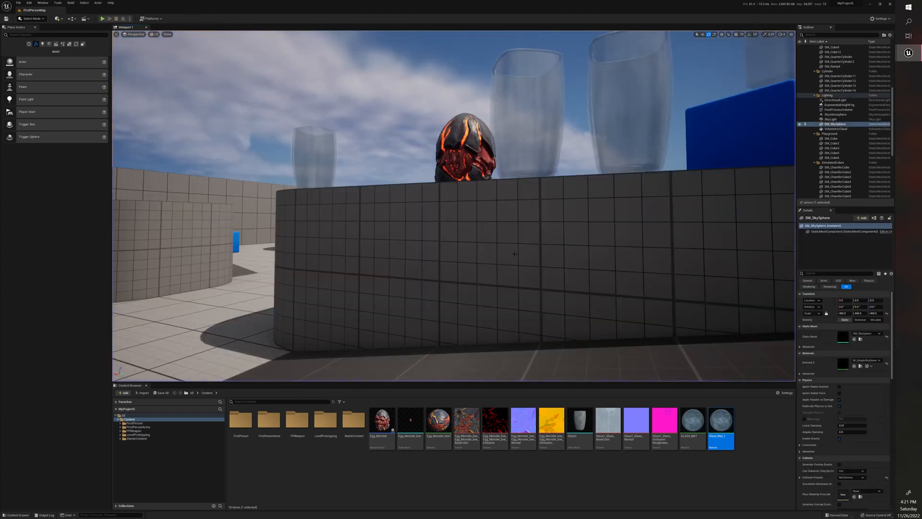
Connect the glass base texture to Glass_Mat_1's Refraction pin, then save and close.
{"action": "double_click", "coordinate": [721, 420]}
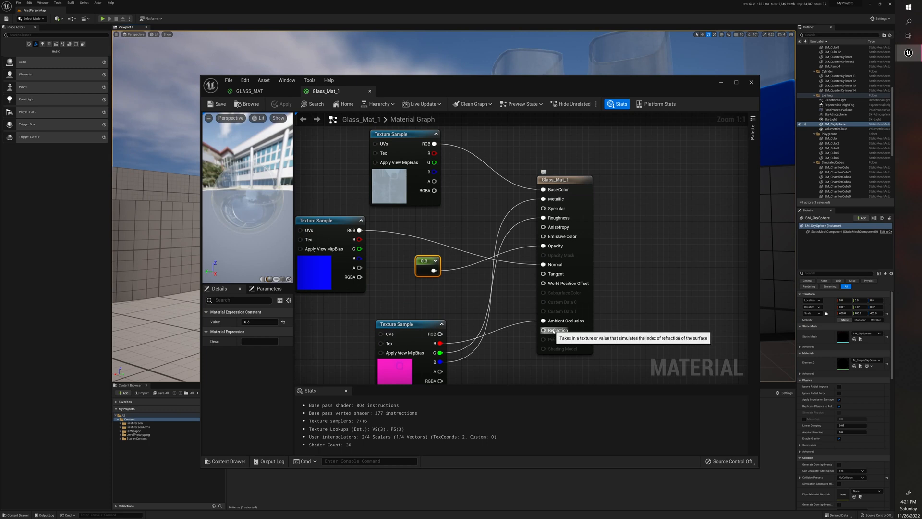
{"action": "left_click", "coordinate": [560, 179]}
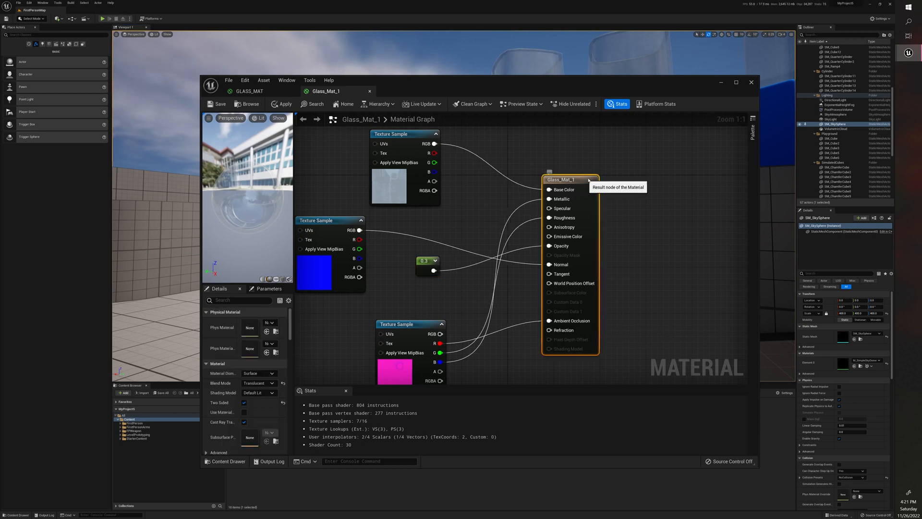
{"action": "left_click", "coordinate": [403, 139]}
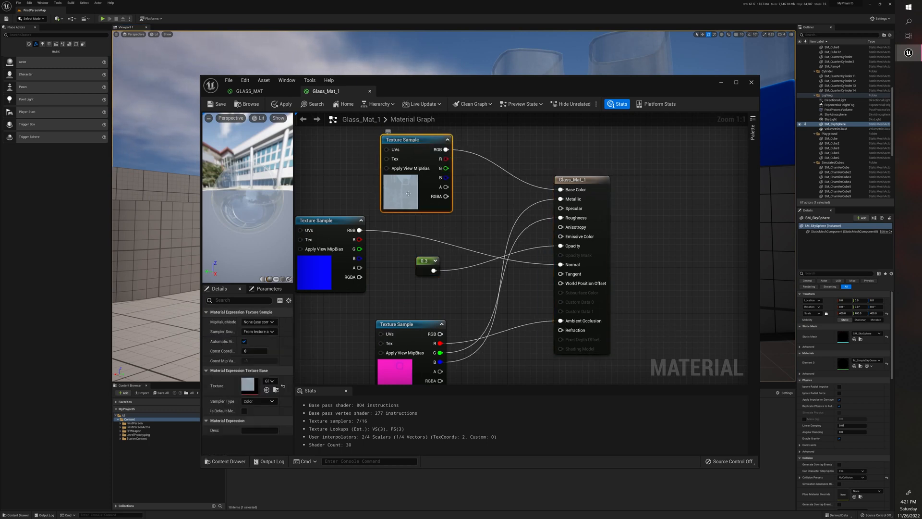
{"action": "mouse_move", "coordinate": [446, 150]}
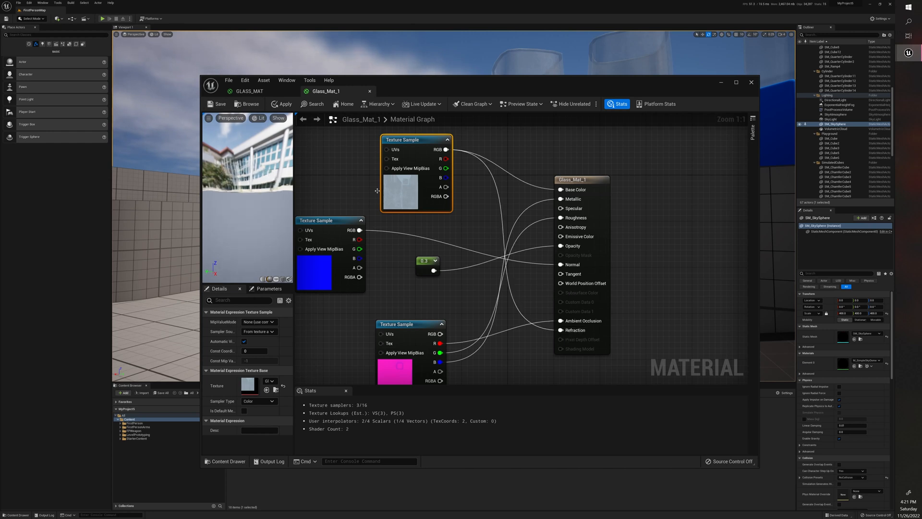
{"action": "left_click", "coordinate": [285, 104]}
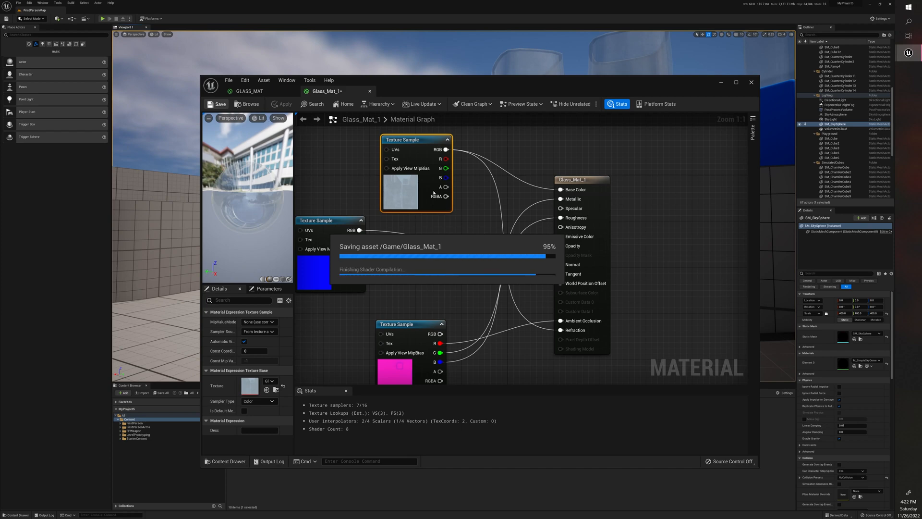
{"action": "left_click", "coordinate": [751, 82]}
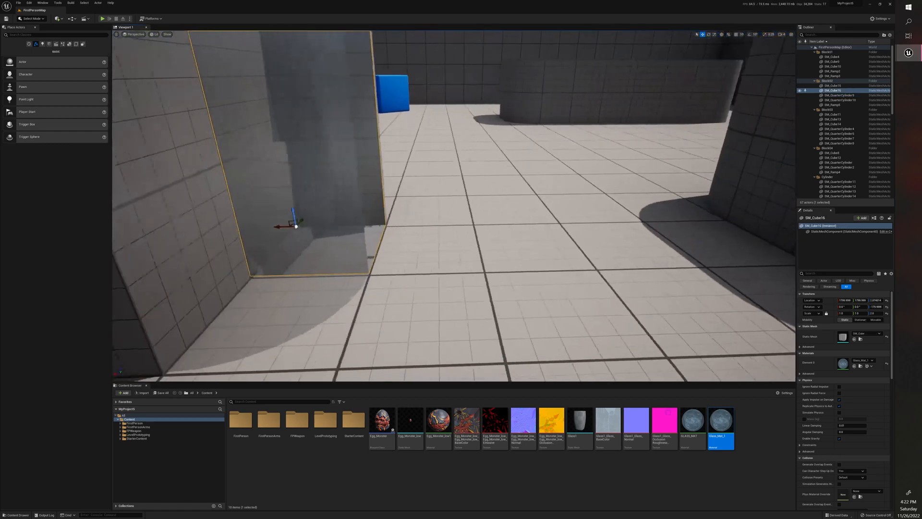
Assign Glass_Mat_1 to the tall box's Element 0 material slot.
{"action": "left_click", "coordinate": [838, 95]}
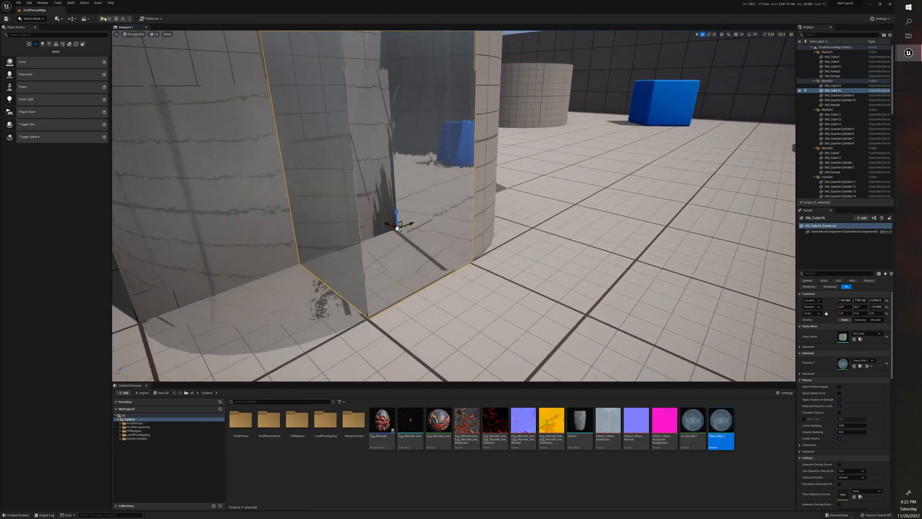
{"action": "left_click", "coordinate": [102, 18]}
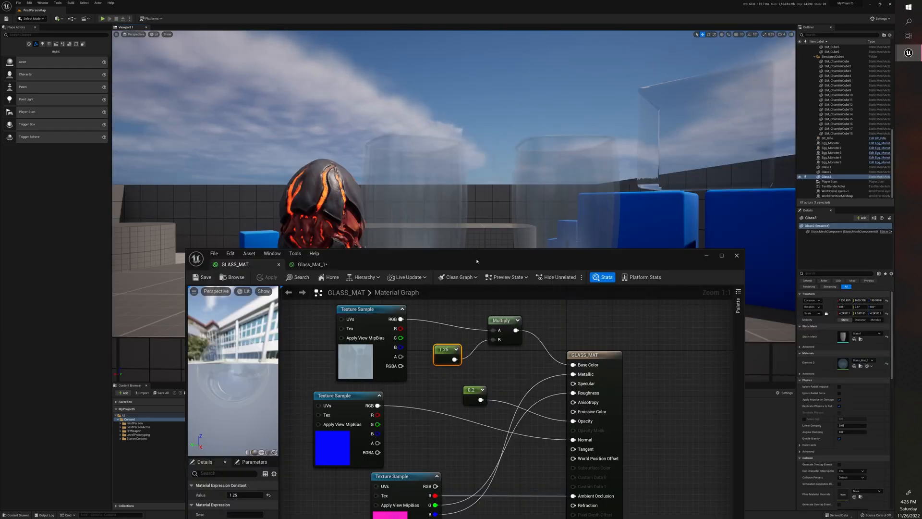
Close the GLASS_MAT editor to view the see-through glass cups in the level.
{"action": "left_click", "coordinate": [736, 255]}
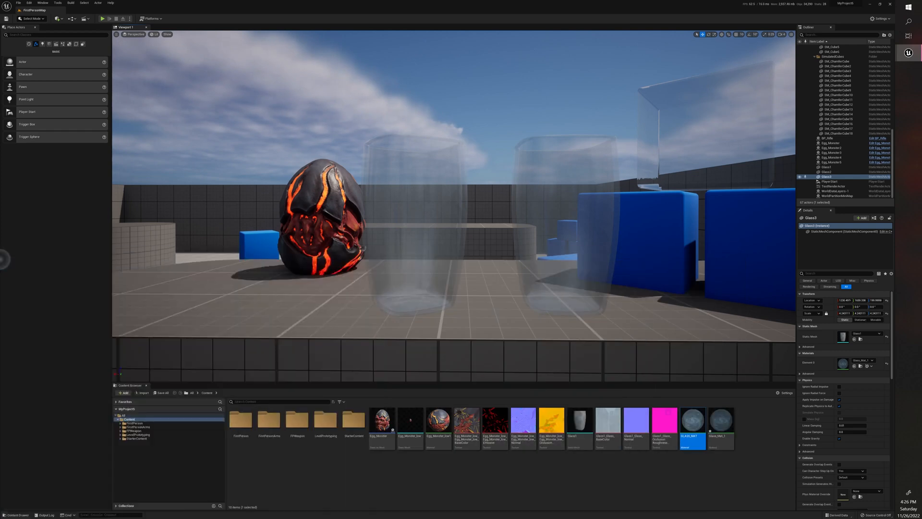